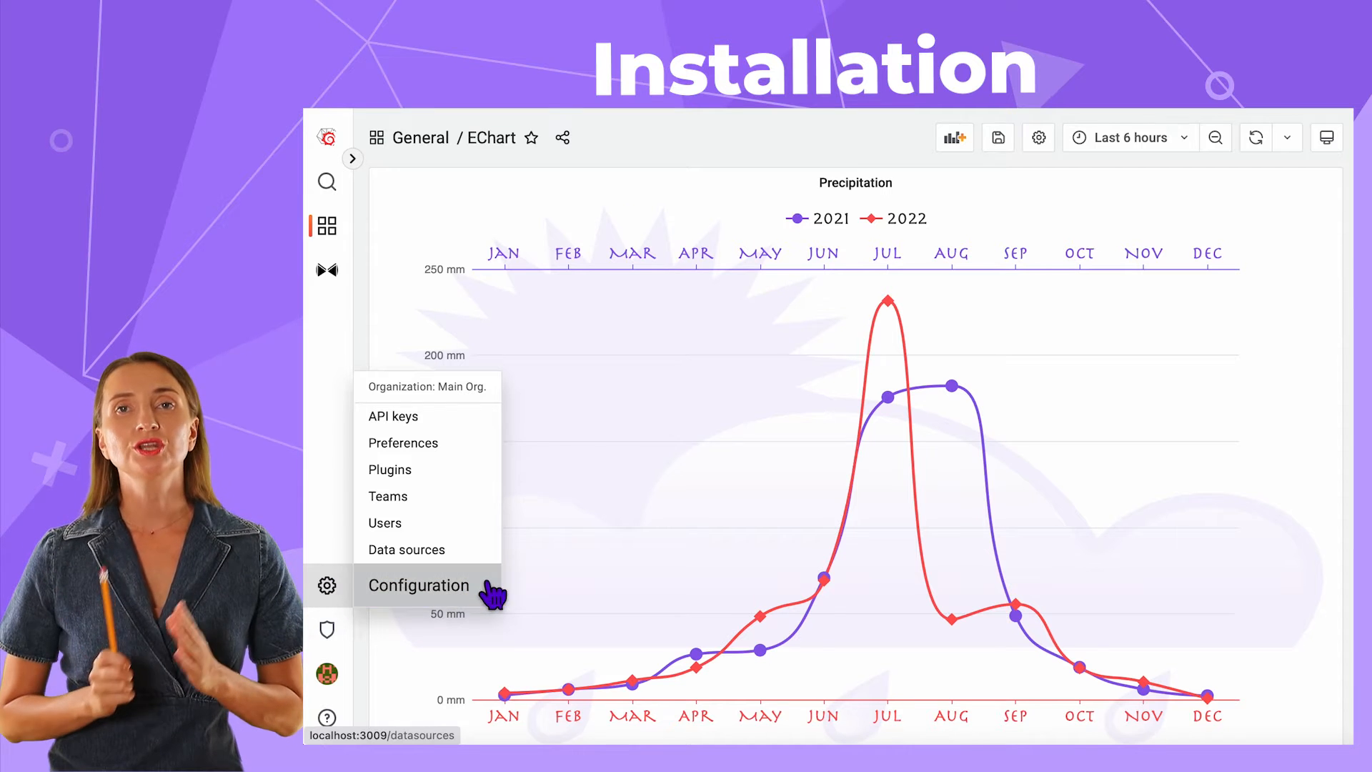
- Find the Static plugin under Plugins, install it, and begin creating a data source from it
click(418, 585)
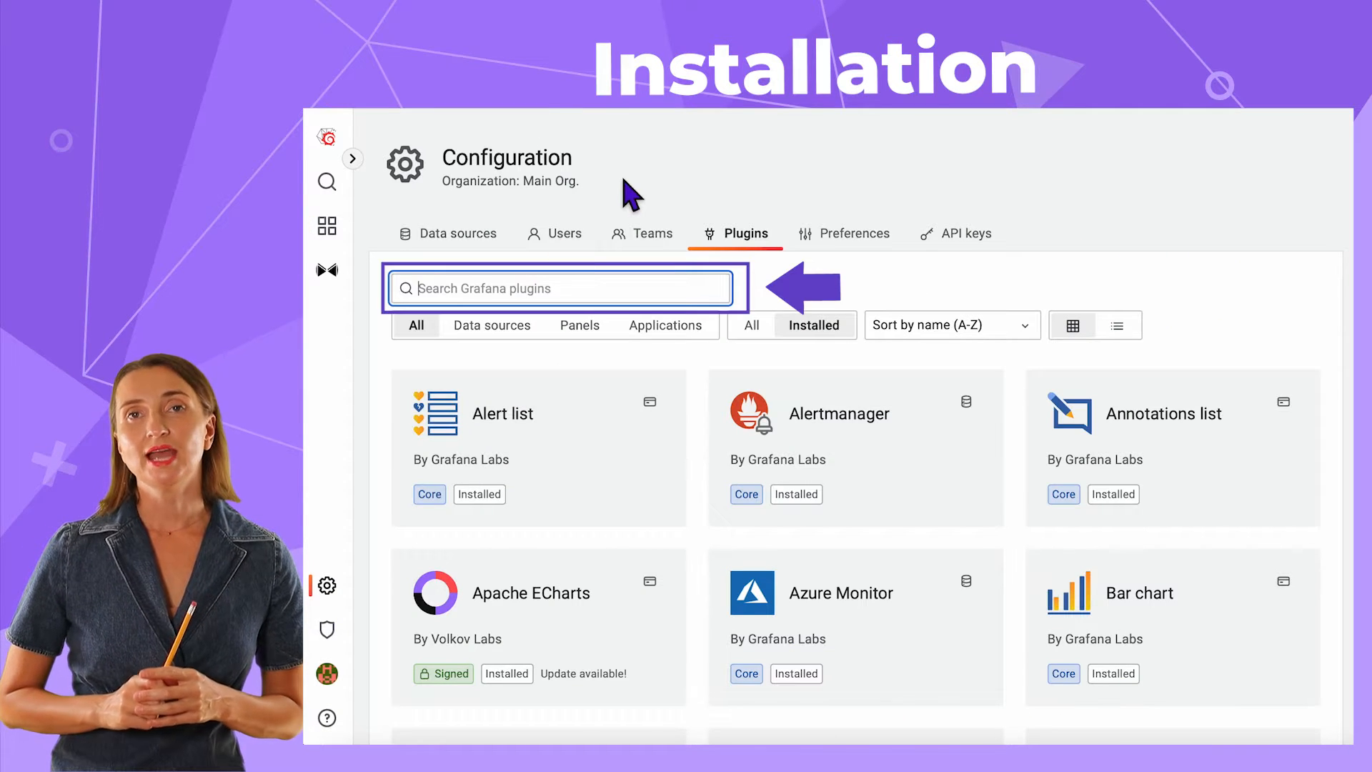
text(Static)
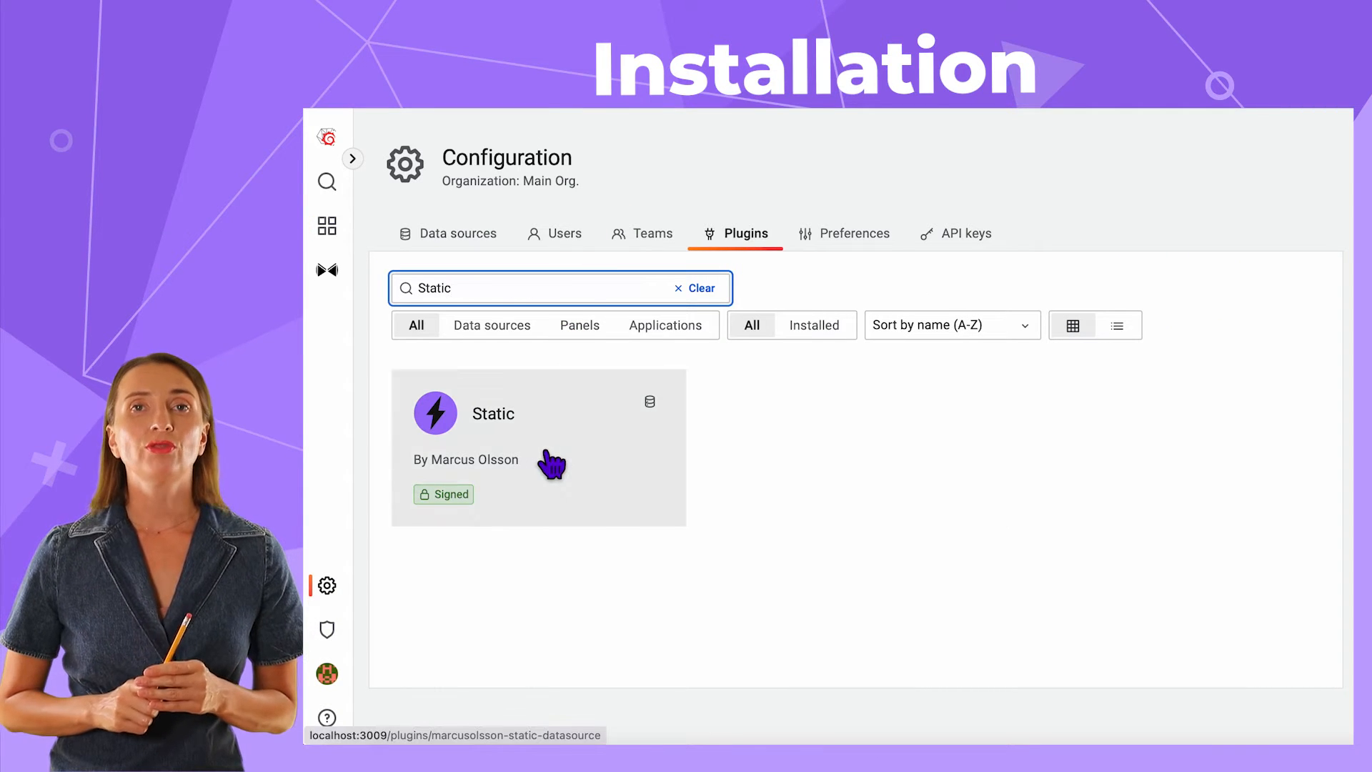
click(493, 413)
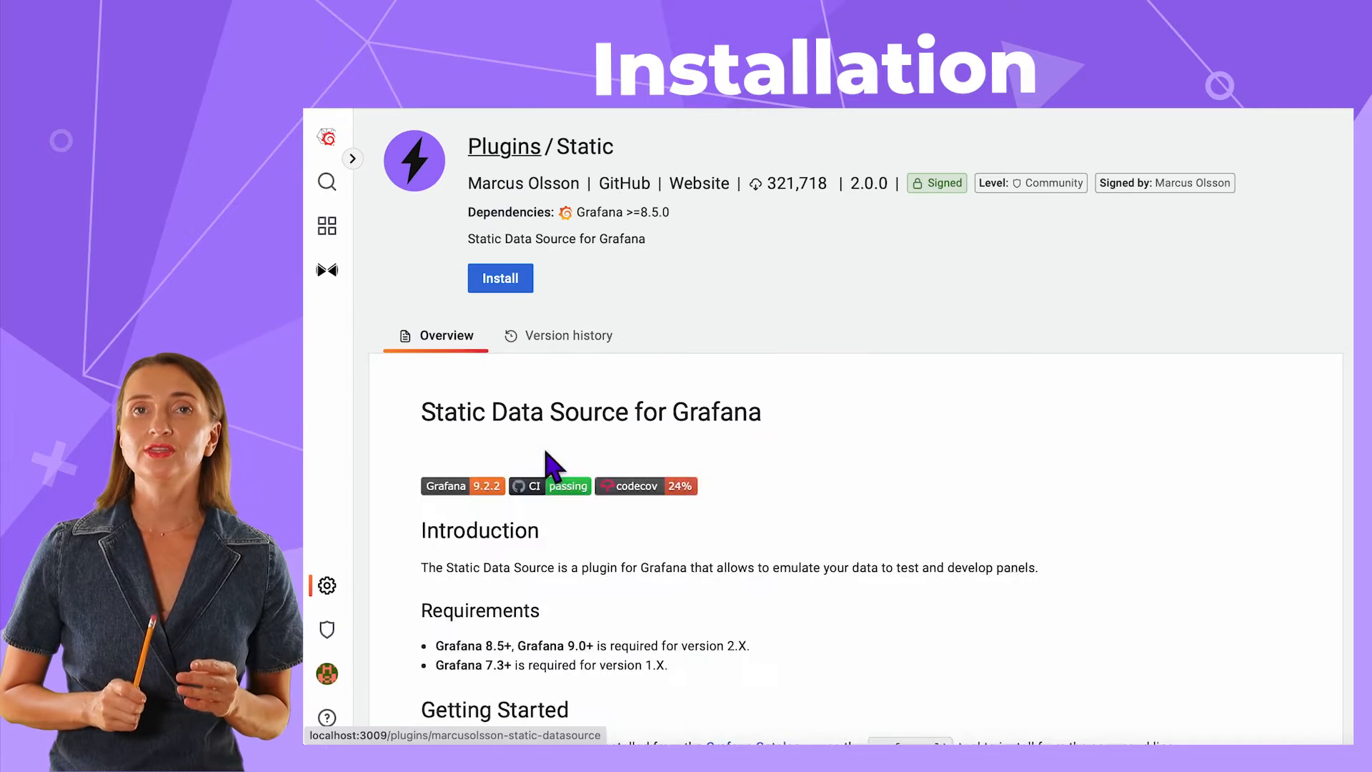
click(501, 277)
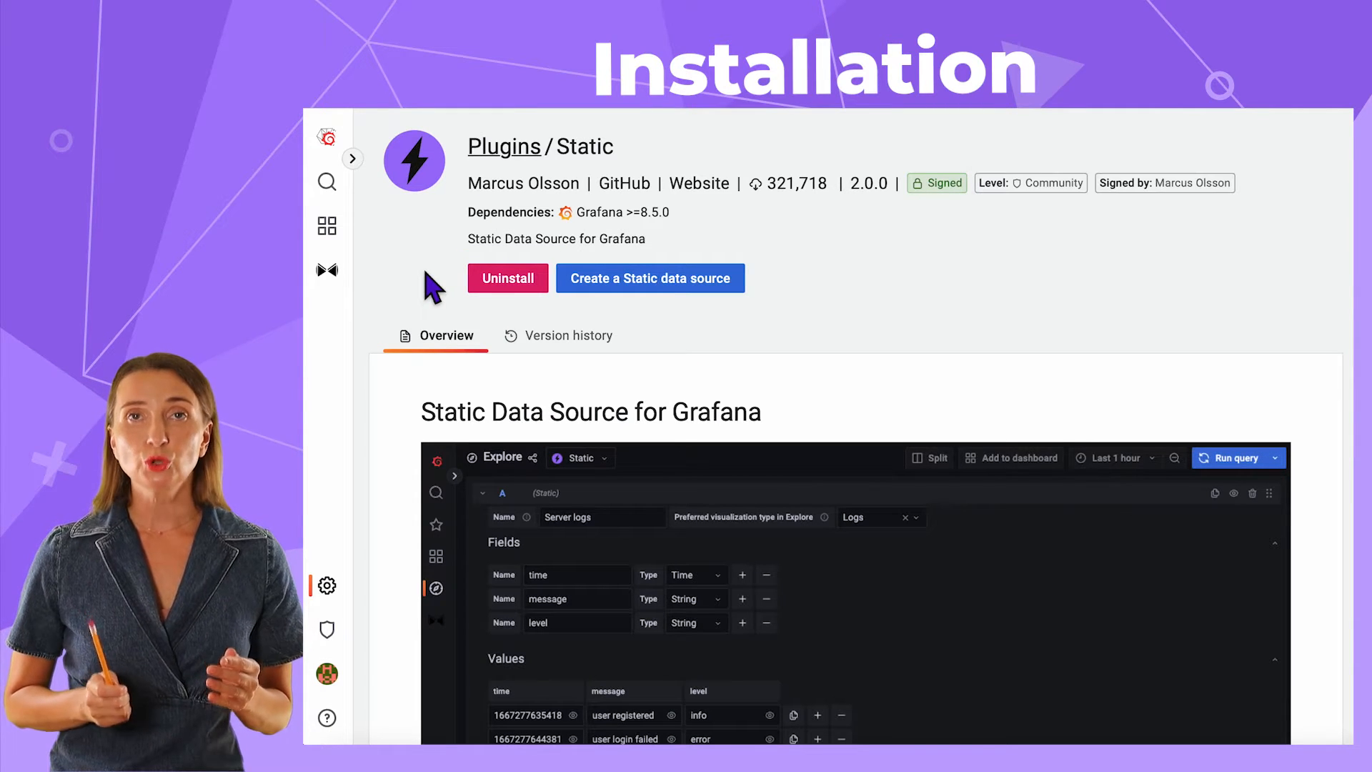
click(326, 584)
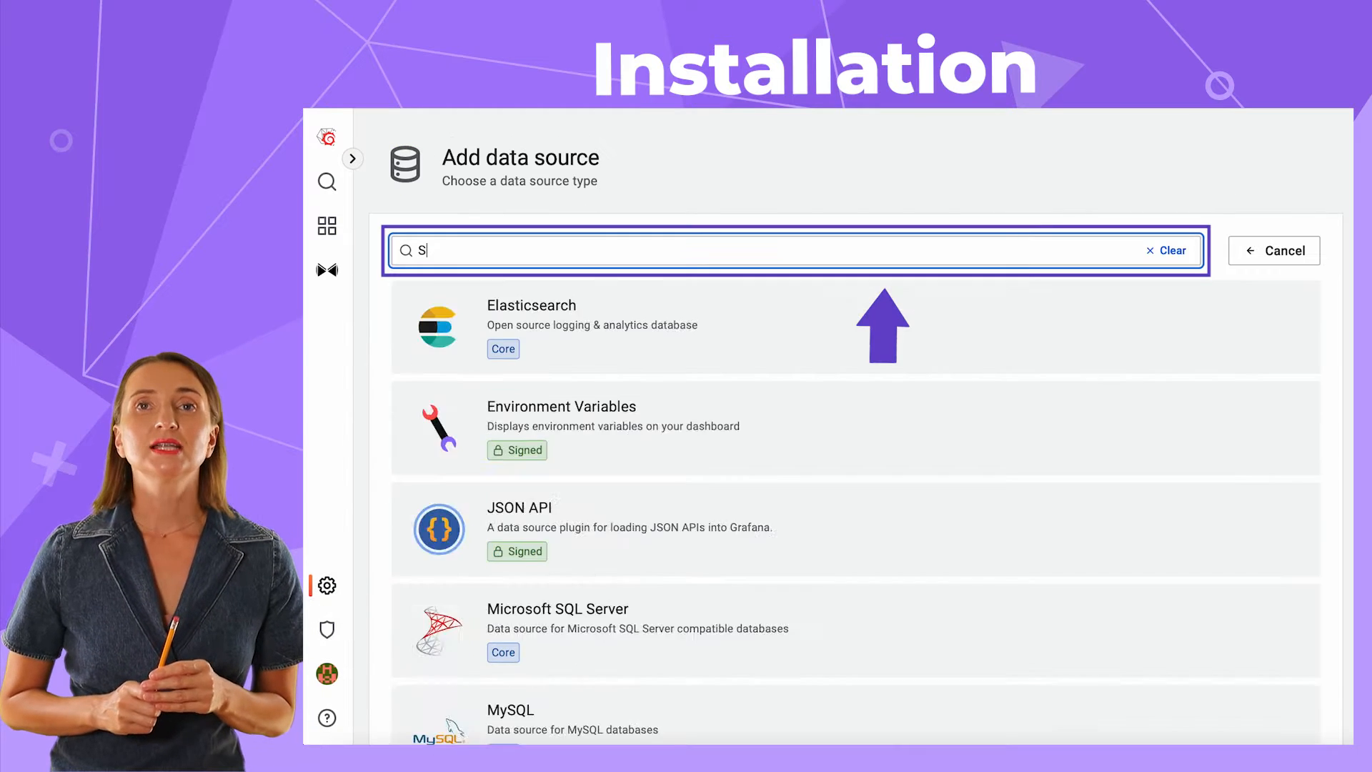
- Add a Static data source, mark it as Default, and run Save & test
text(tatic)
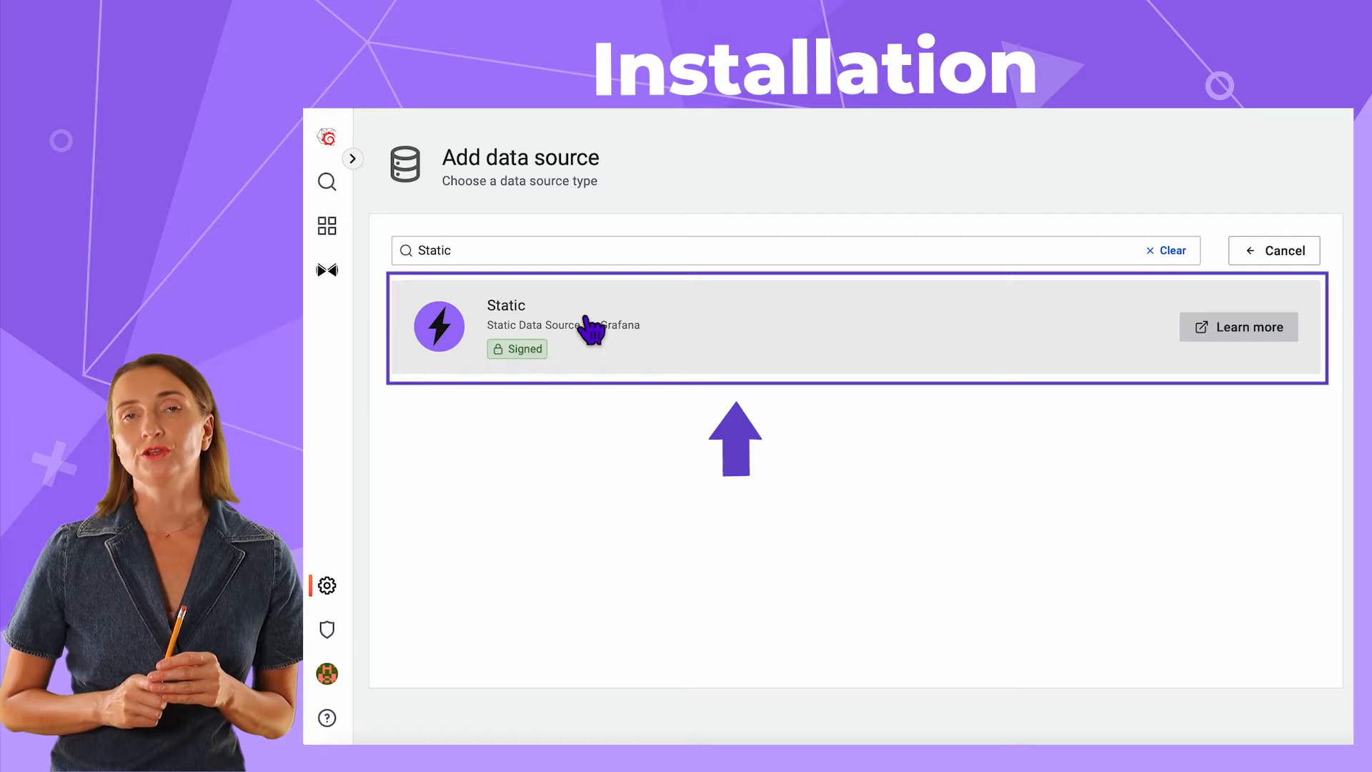
click(613, 326)
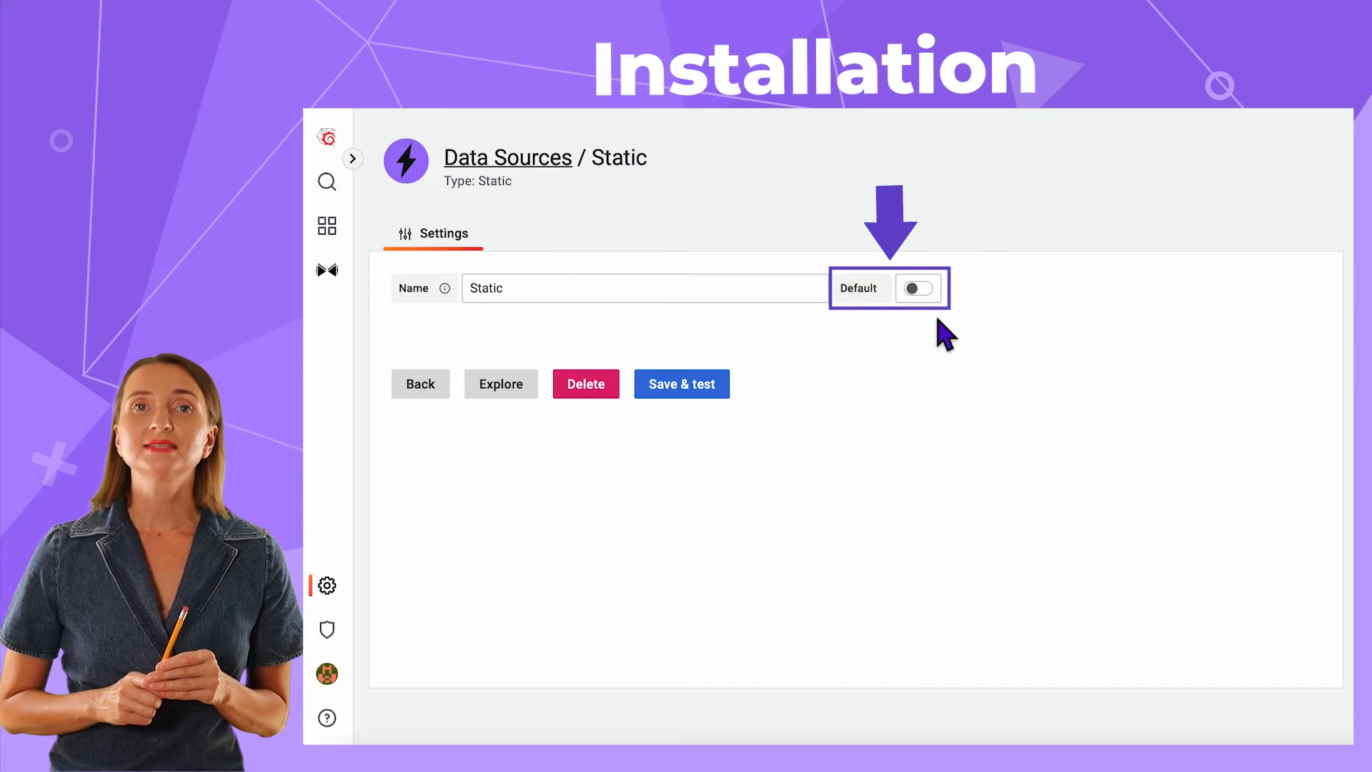
click(918, 289)
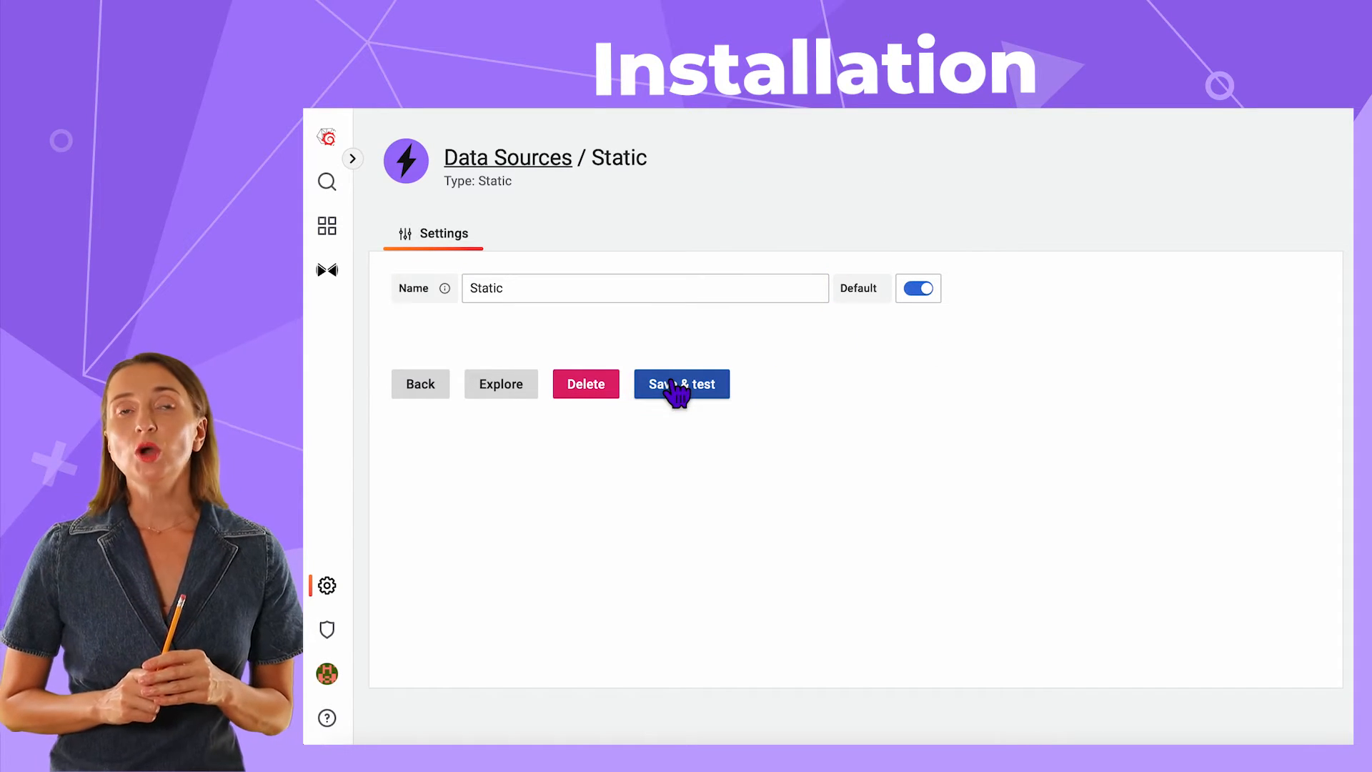
click(680, 383)
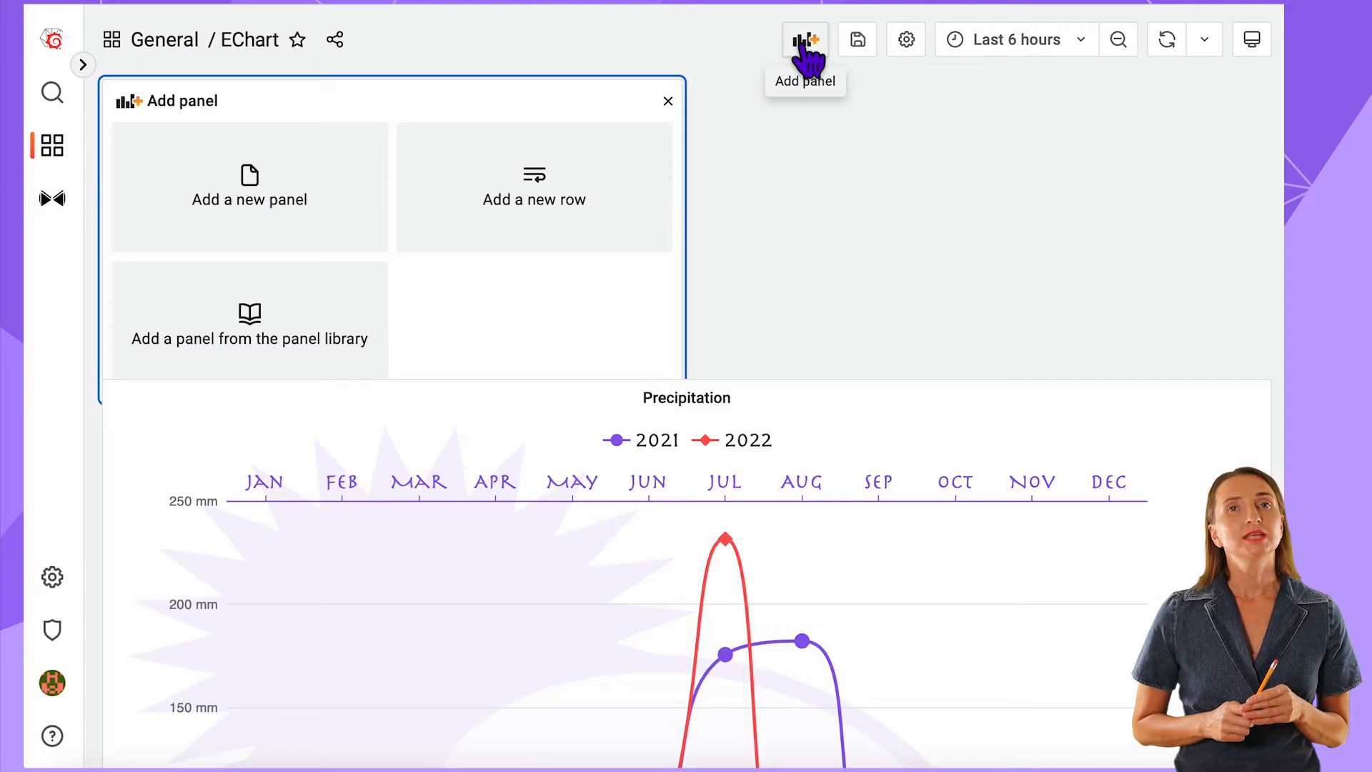
- Add a new panel on the Static source with a Number field 'id' and show it in Table view
click(248, 186)
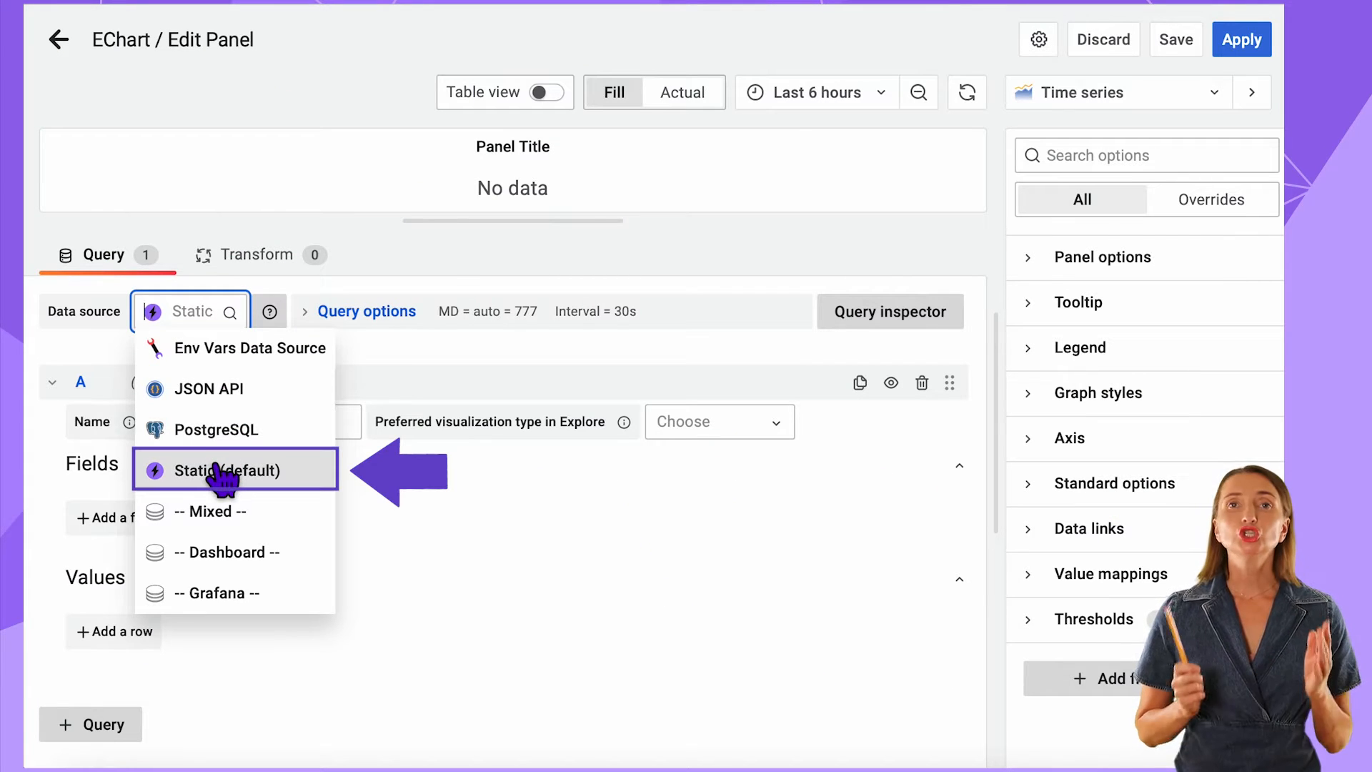
click(219, 470)
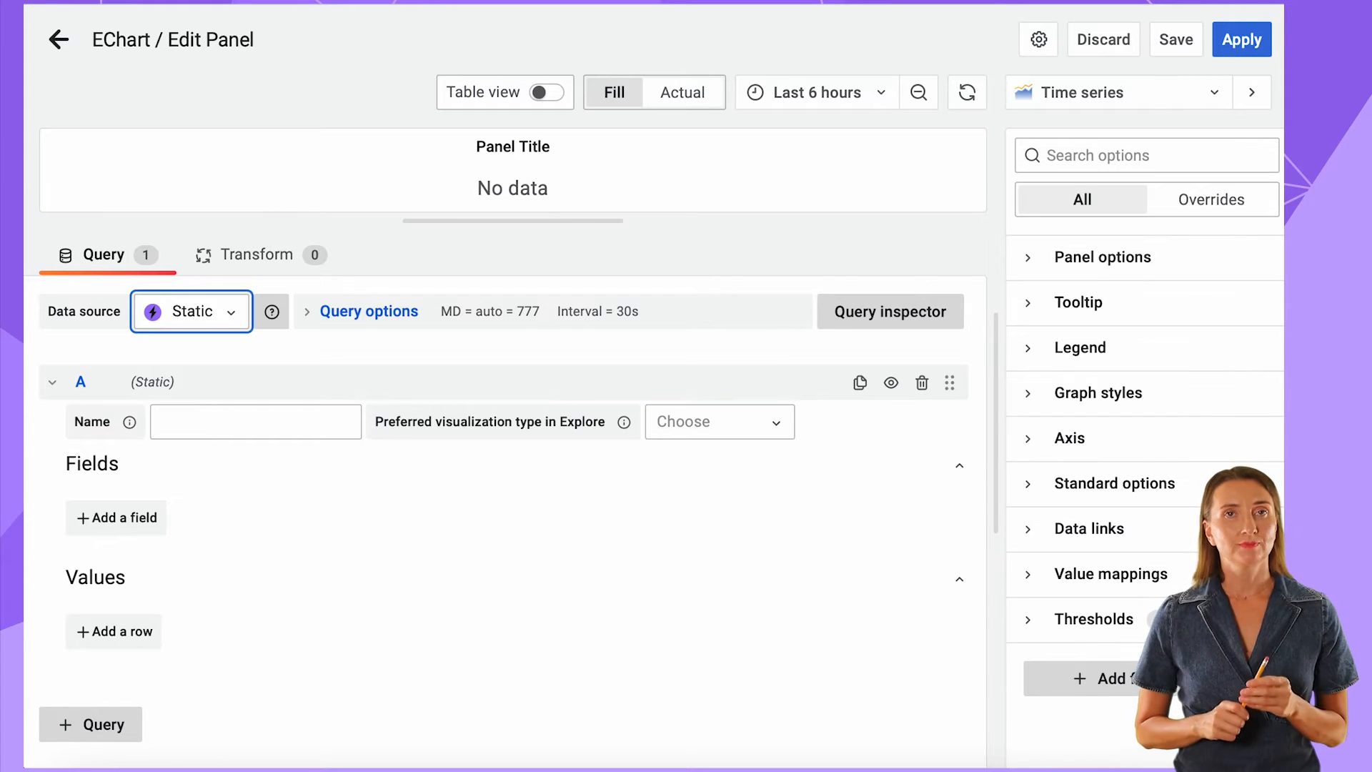
click(116, 517)
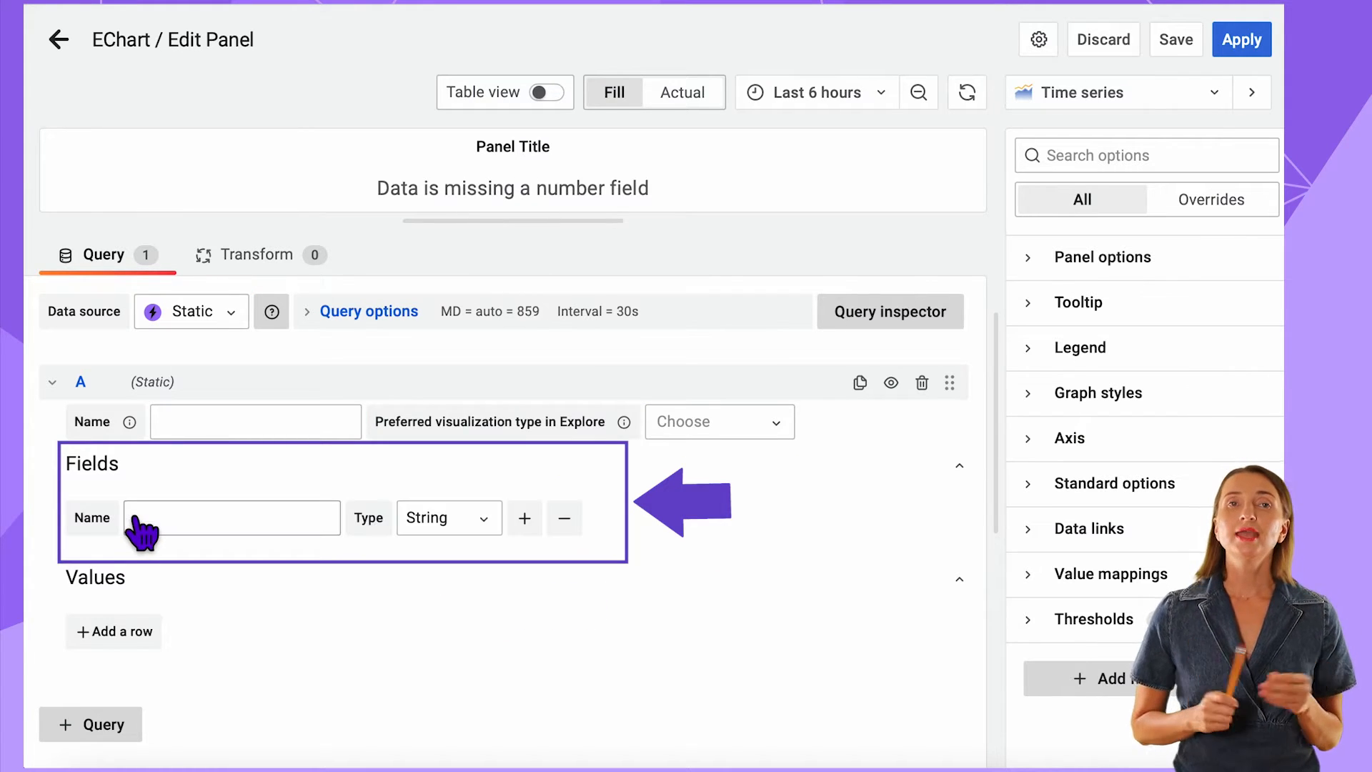
click(446, 517)
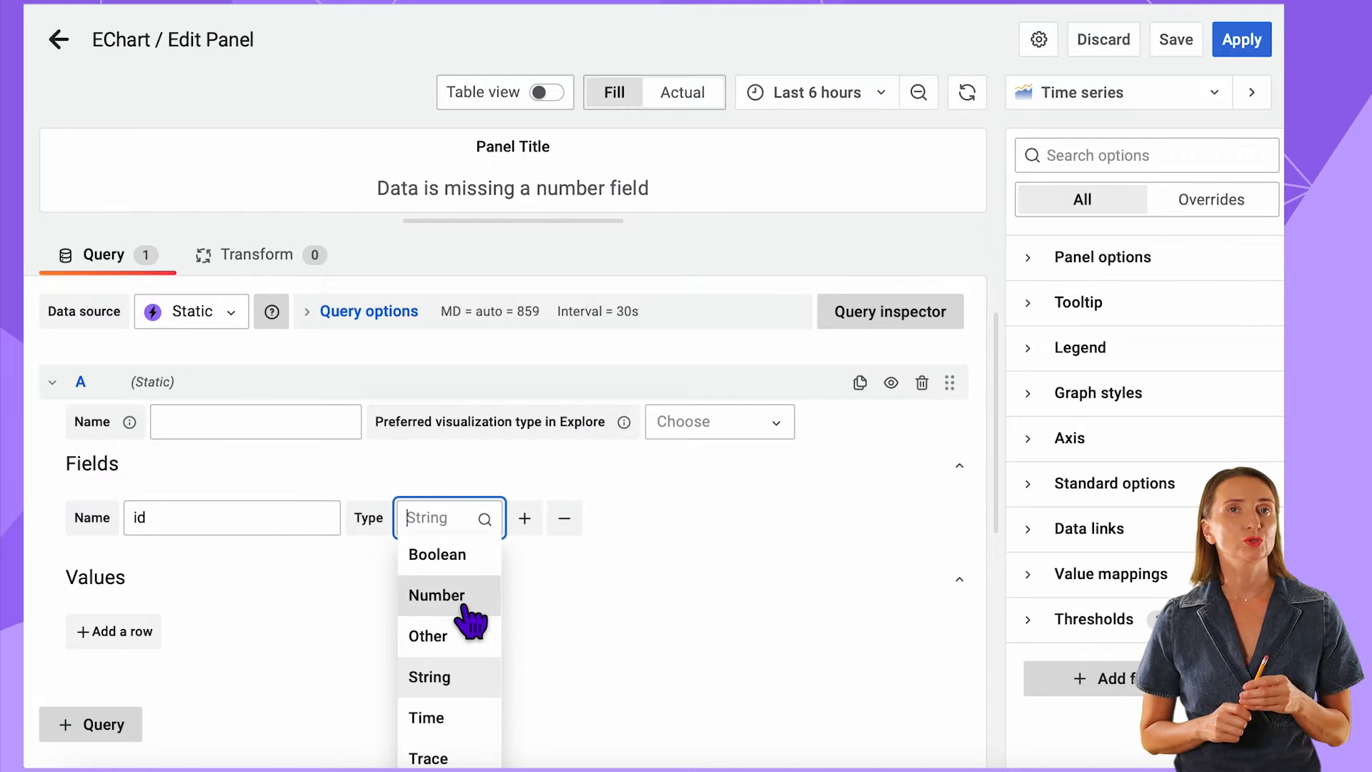
click(438, 595)
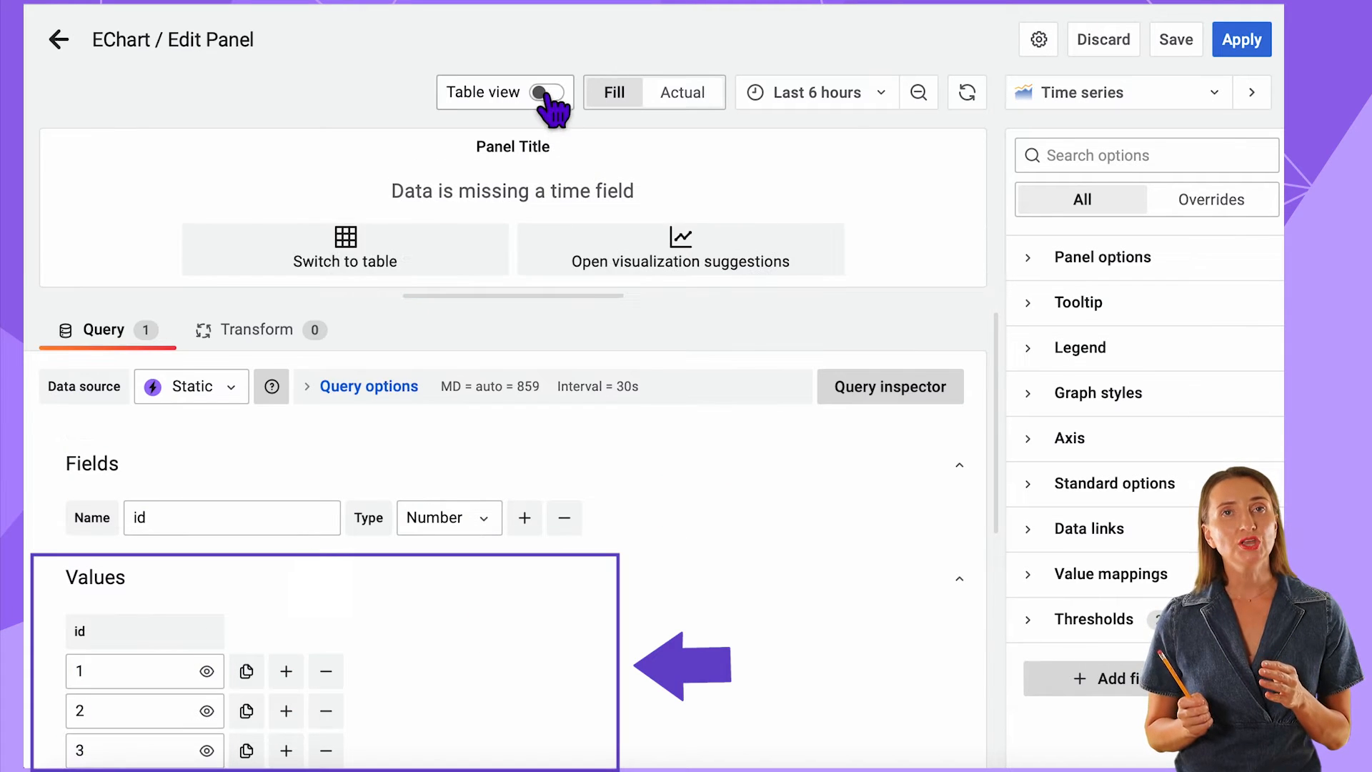
click(546, 92)
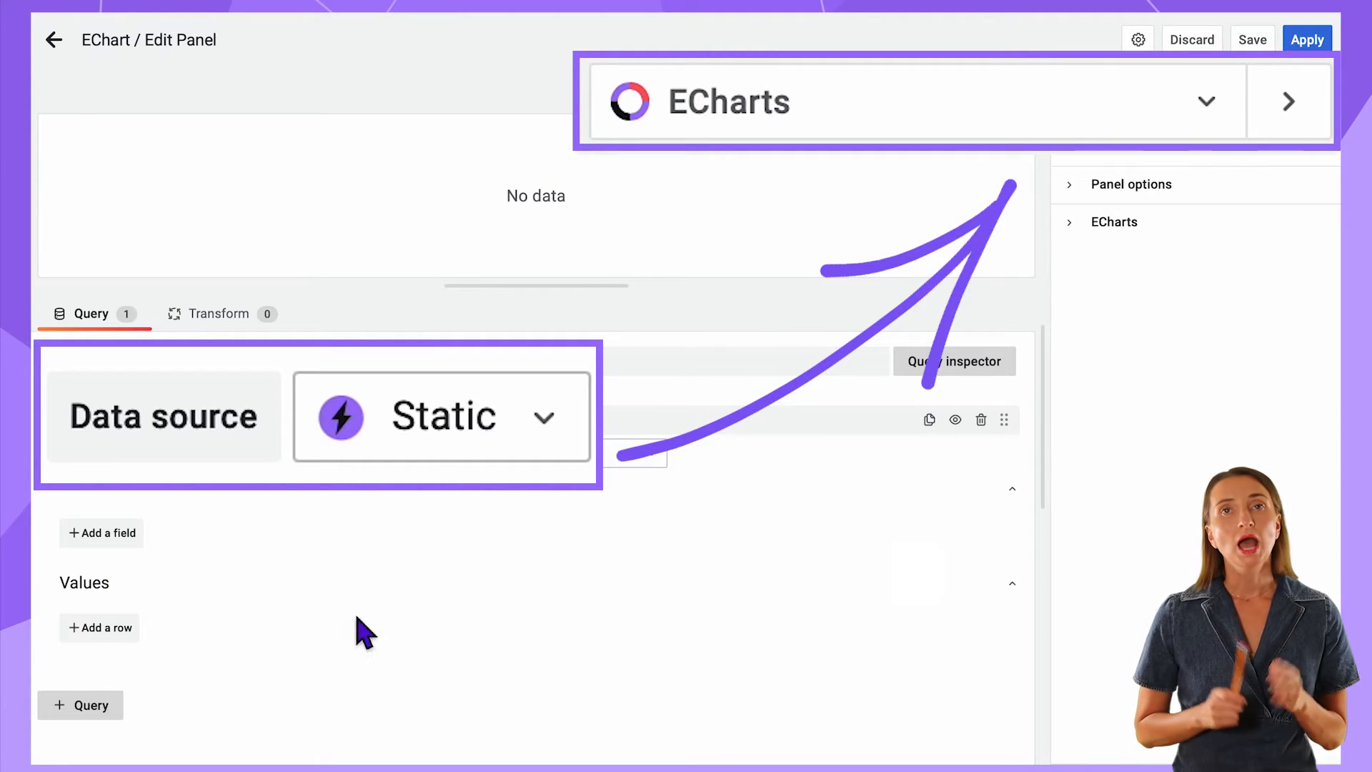
- Add Time, Speed (Number) and Direction fields to the ECharts panel's Static query and apply
click(101, 533)
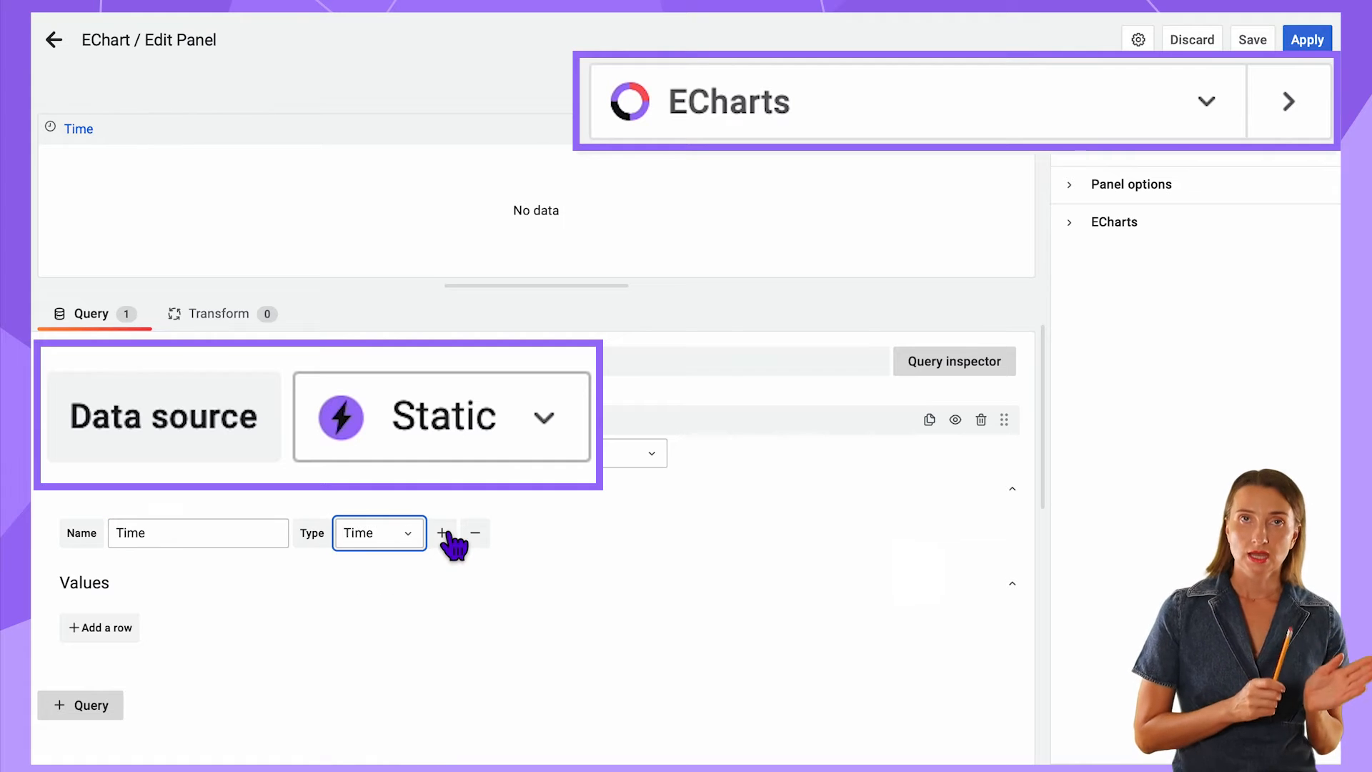
click(441, 533)
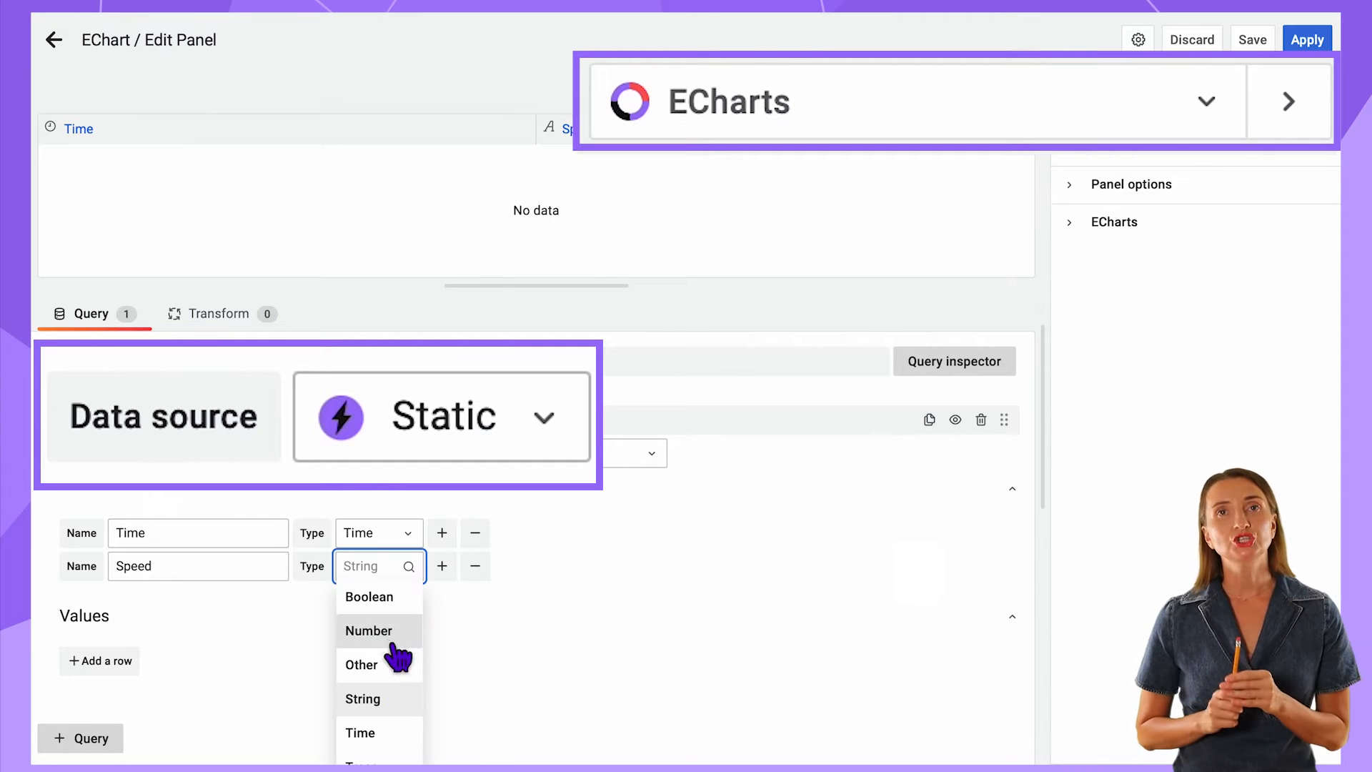
click(369, 630)
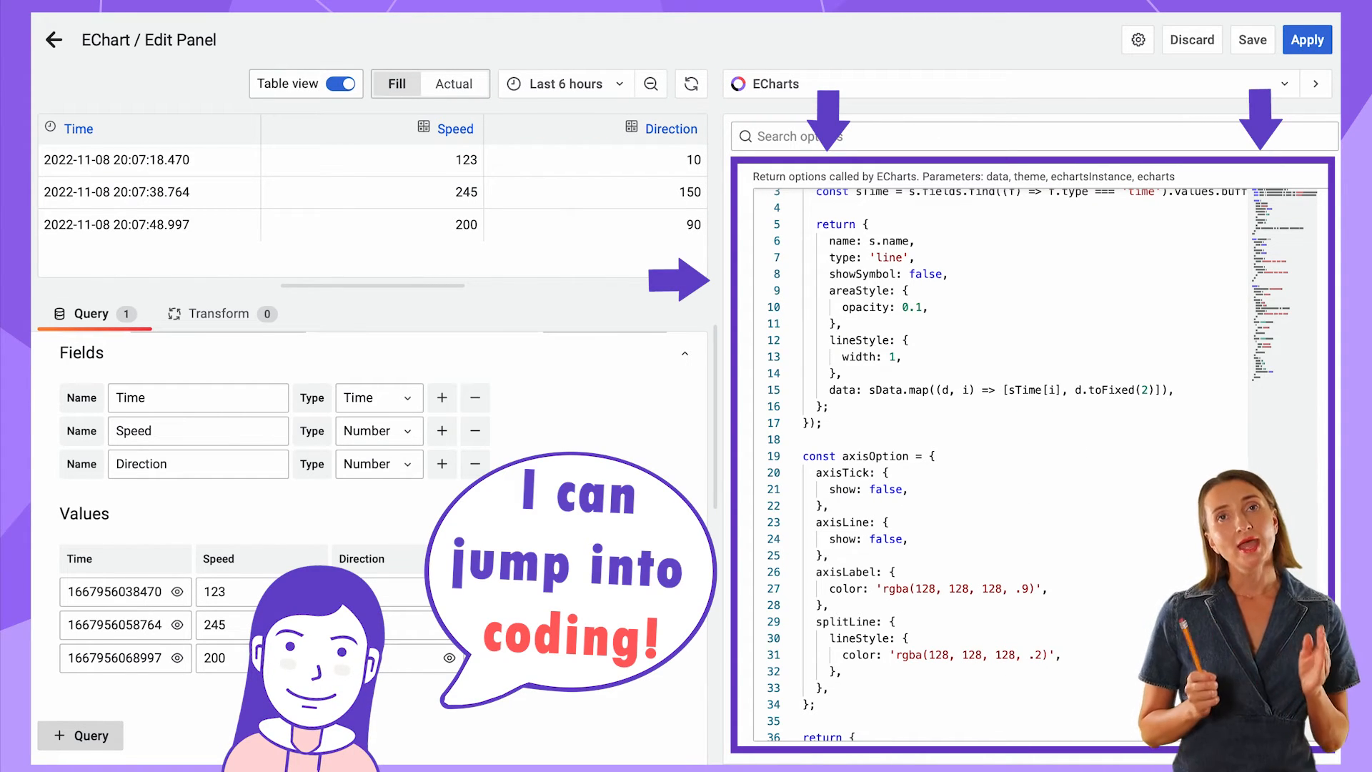
click(1306, 40)
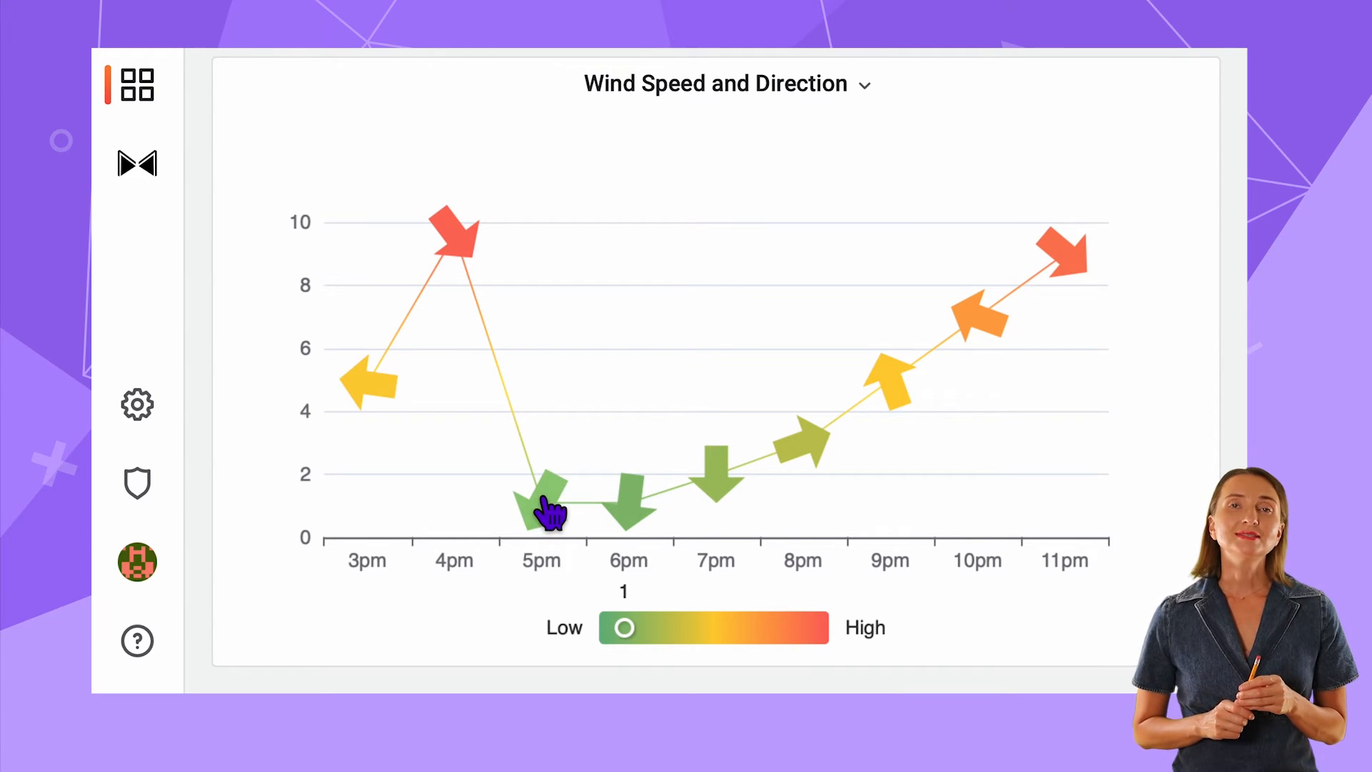
- Hover across the Wind Speed and Direction chart to read the hourly arrows
drag(624, 627, 820, 628)
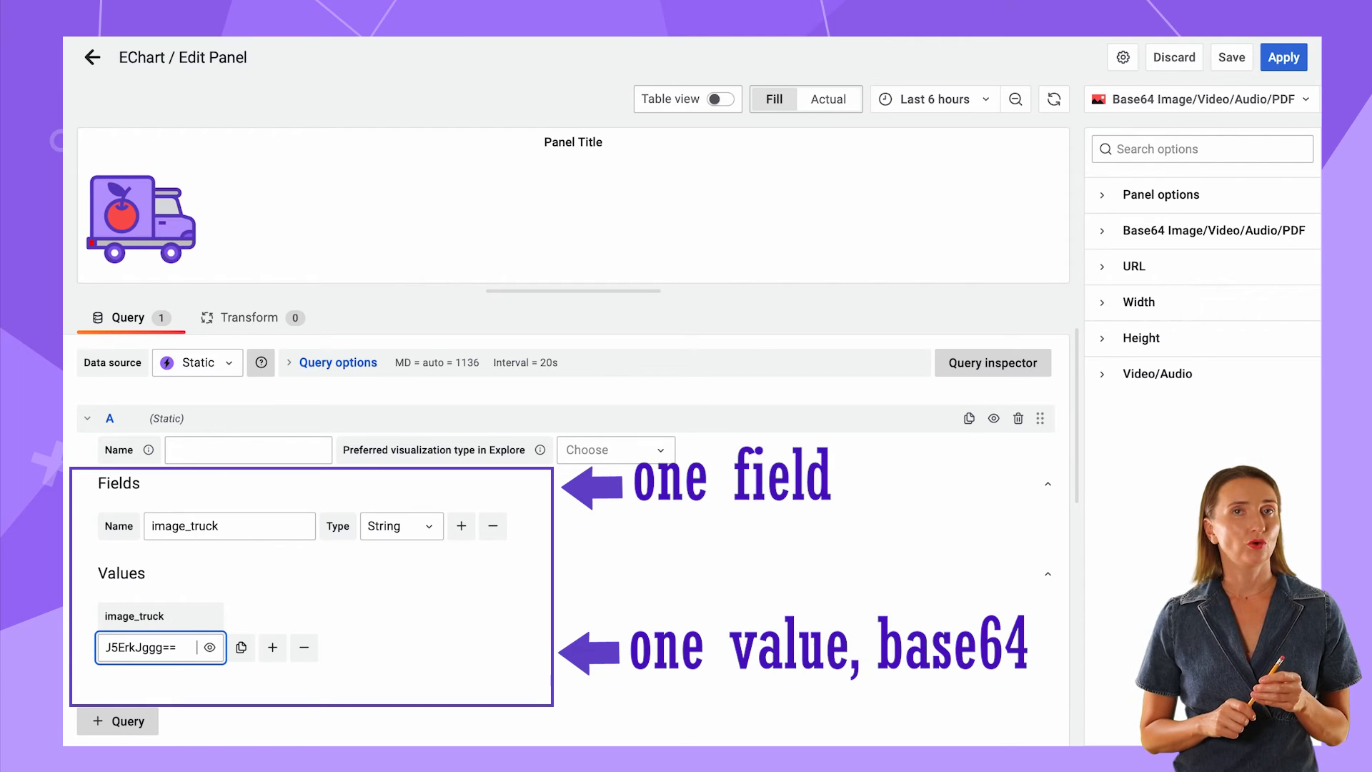
- Save the dashboard with the Base64 truck image panel and apply the panel changes
click(1283, 57)
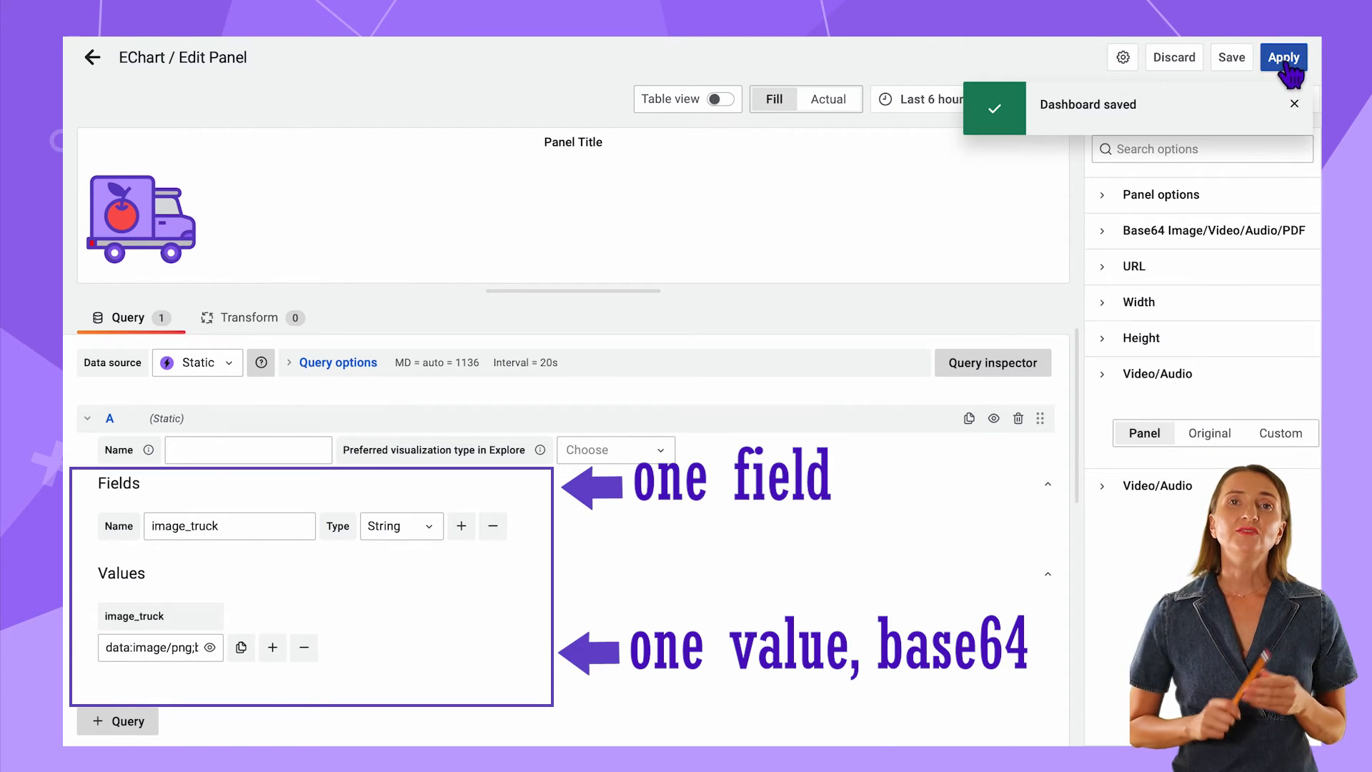
click(1283, 57)
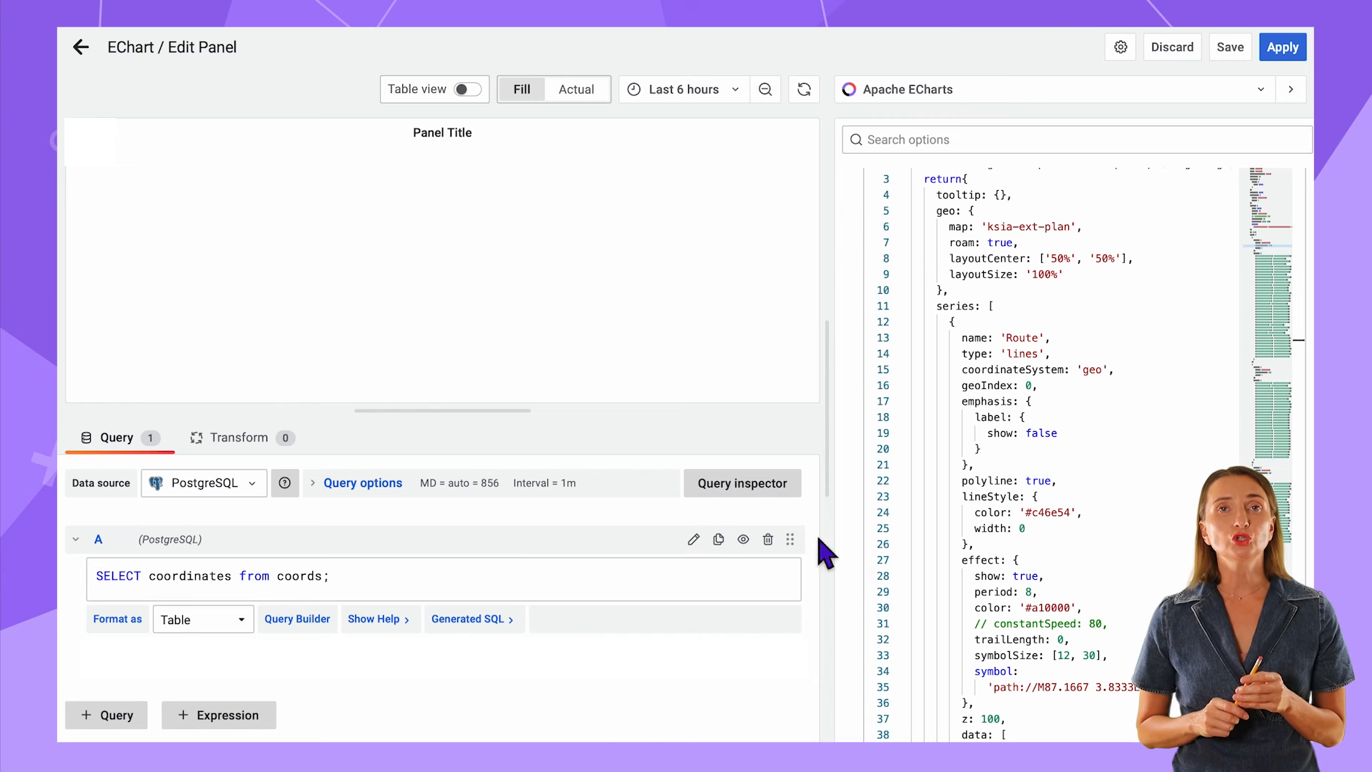
- Switch the map panel's query from PostgreSQL to Static and add a 'test_date' field
click(203, 482)
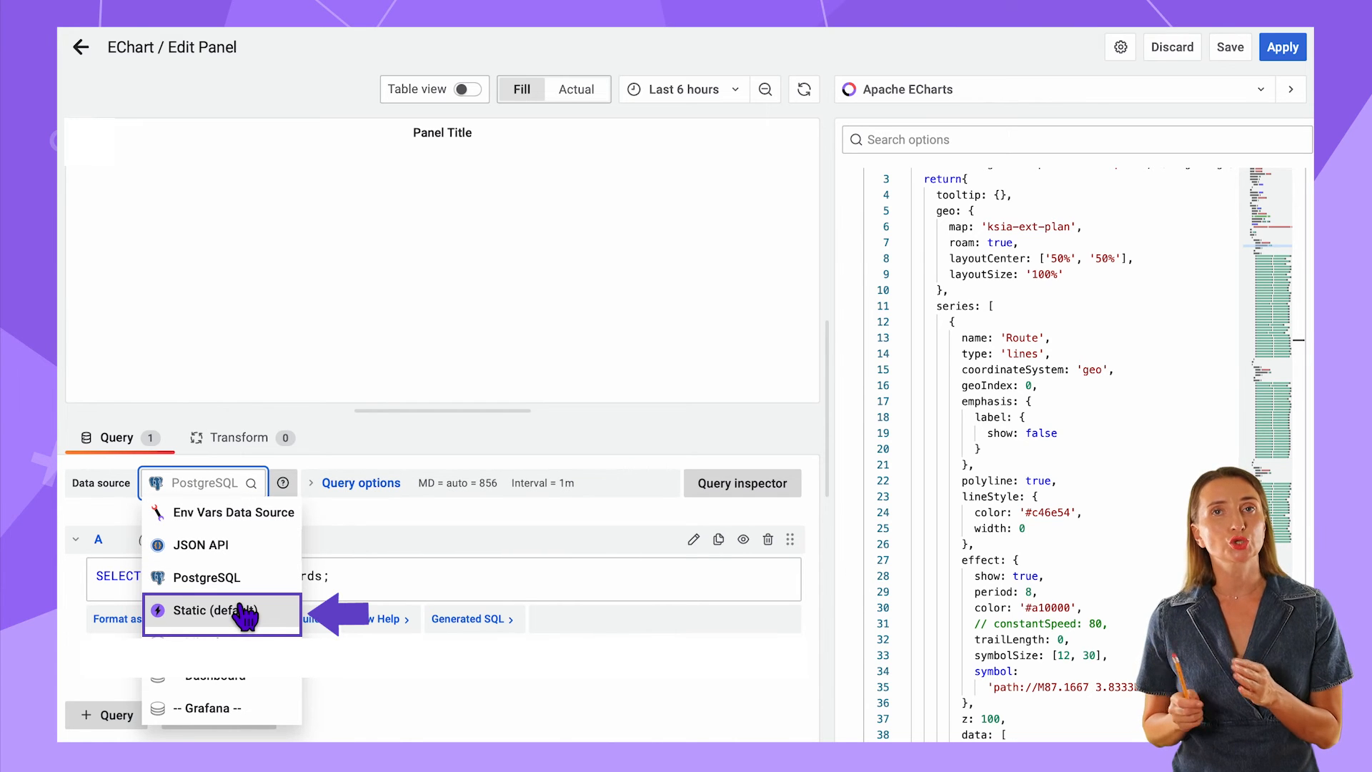
click(211, 610)
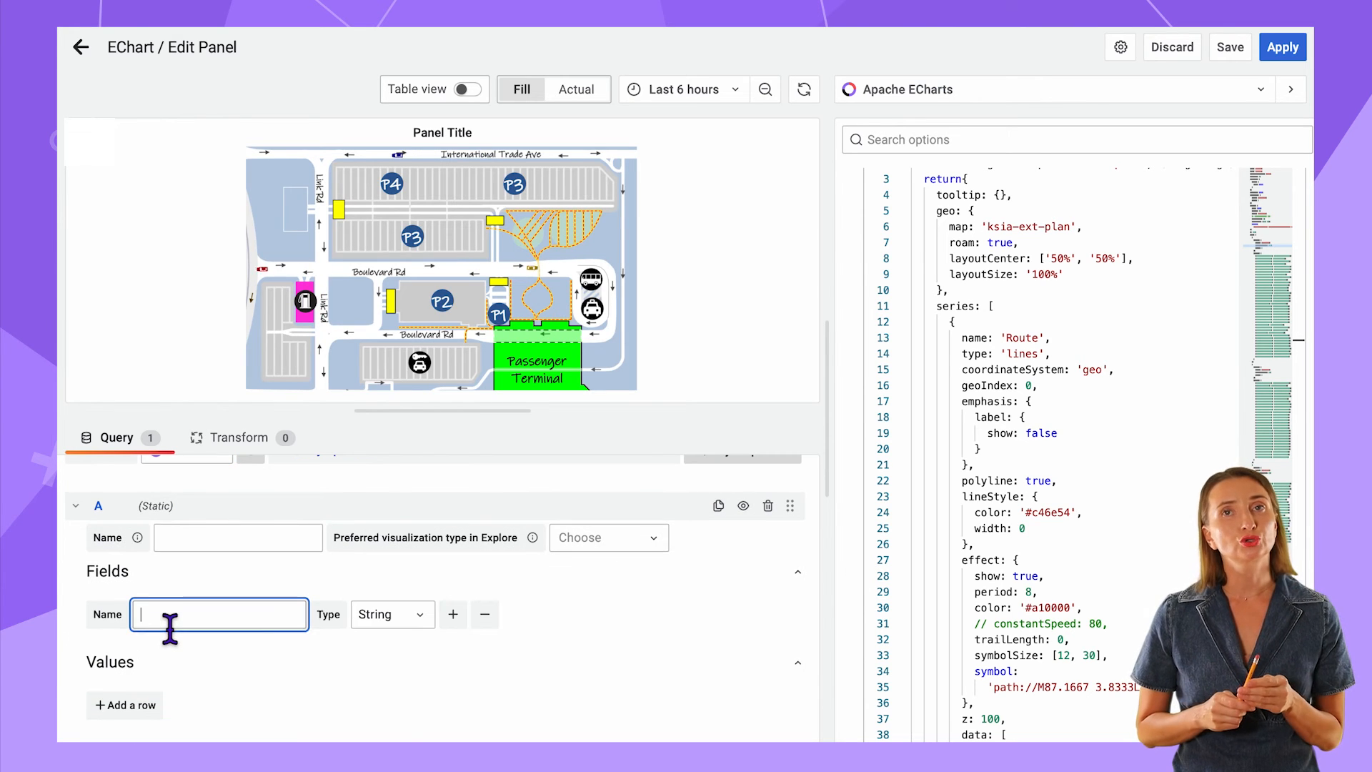
text(test_date)
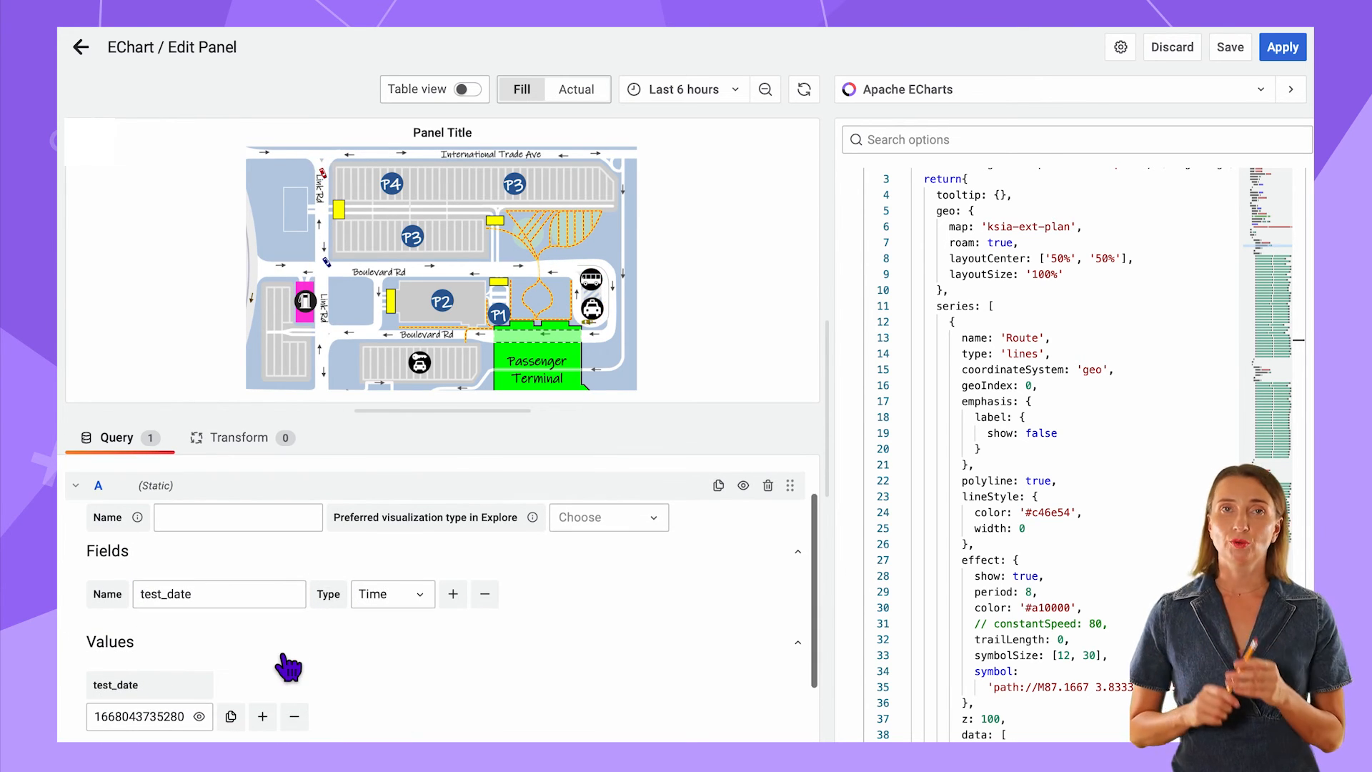